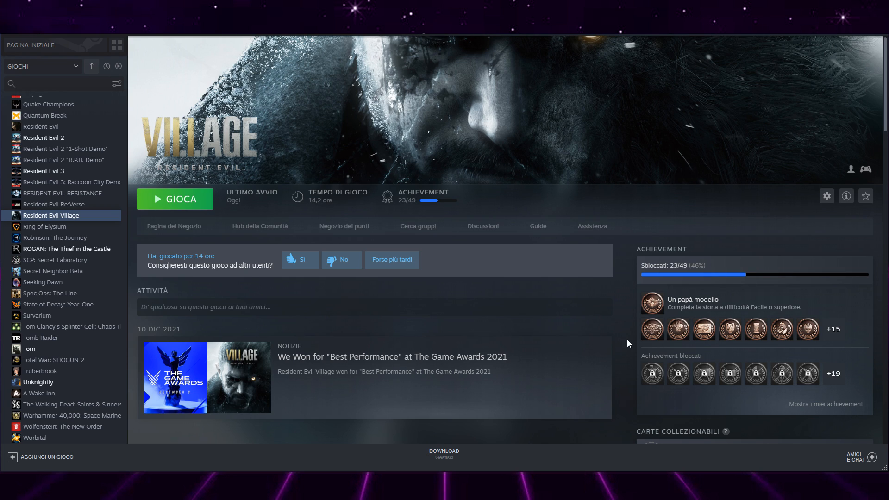
{"action": "mouse_move", "coordinate": [625, 330]}
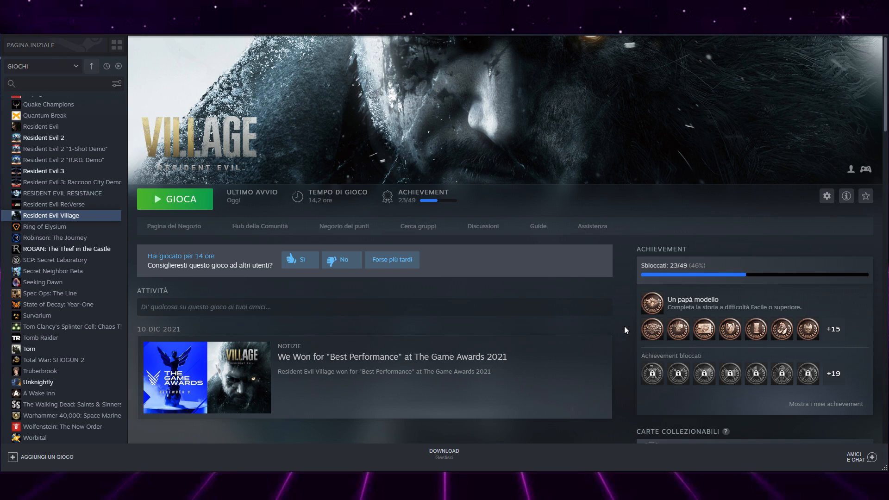
{"action": "mouse_move", "coordinate": [620, 321]}
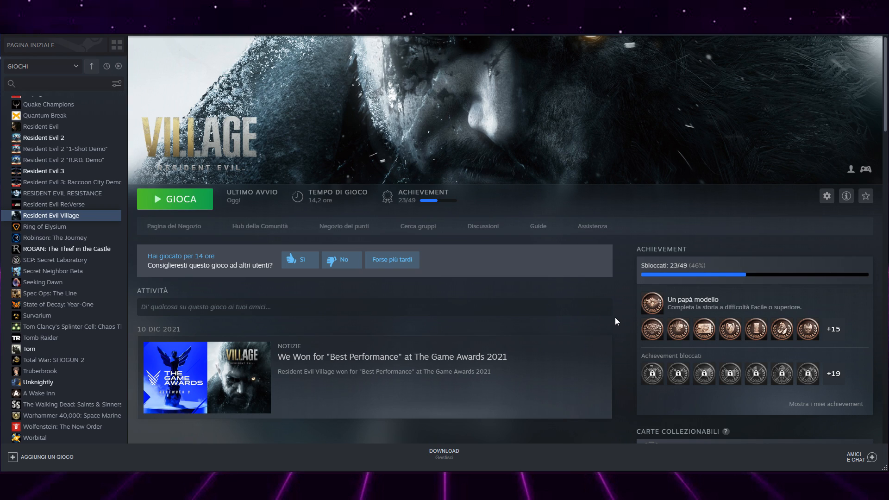
{"action": "mouse_move", "coordinate": [618, 322]}
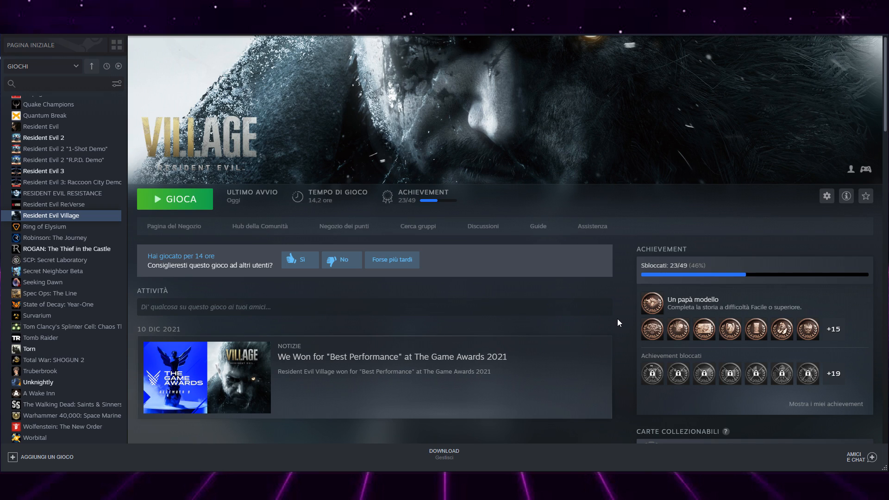
{"action": "mouse_move", "coordinate": [623, 326]}
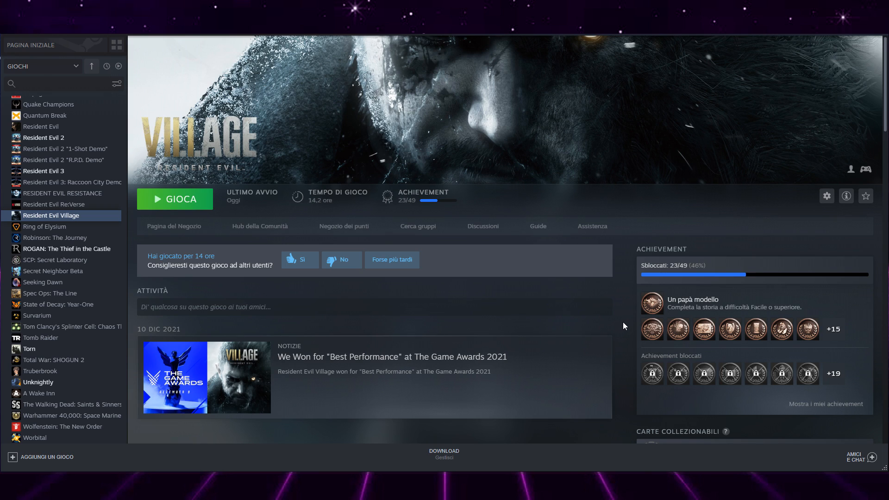
{"action": "mouse_move", "coordinate": [617, 324]}
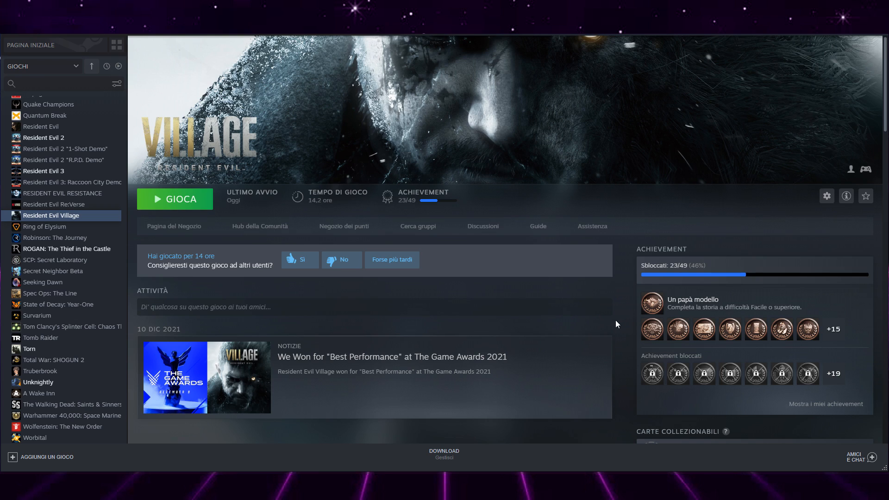
{"action": "mouse_move", "coordinate": [624, 325]}
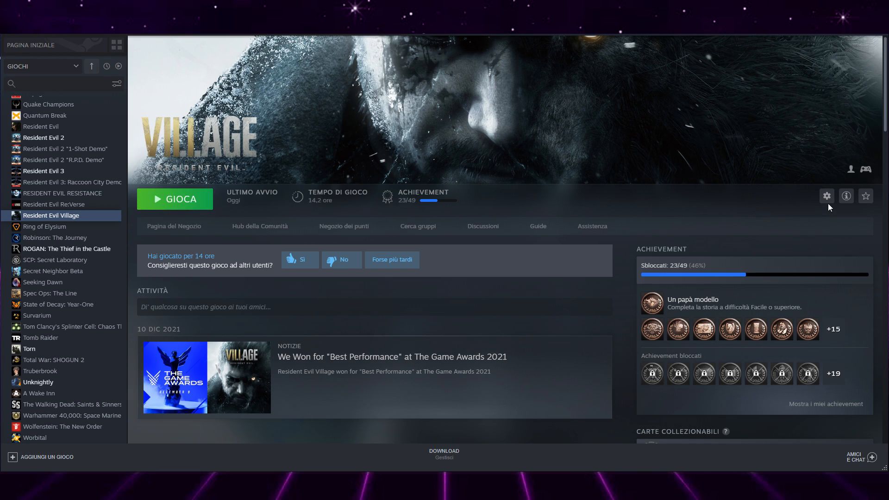
Open Resident Evil Village's local files via Manage > Browse local files on its game page.
{"action": "left_click", "coordinate": [826, 197]}
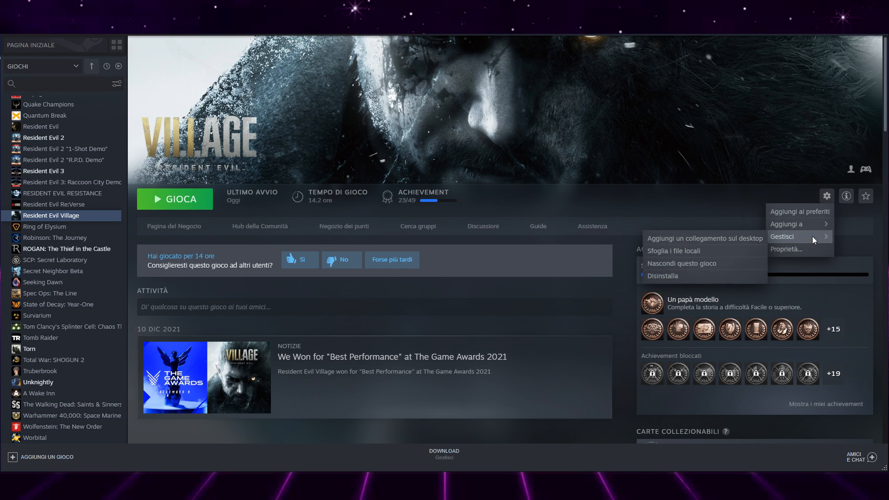
{"action": "mouse_move", "coordinate": [700, 263]}
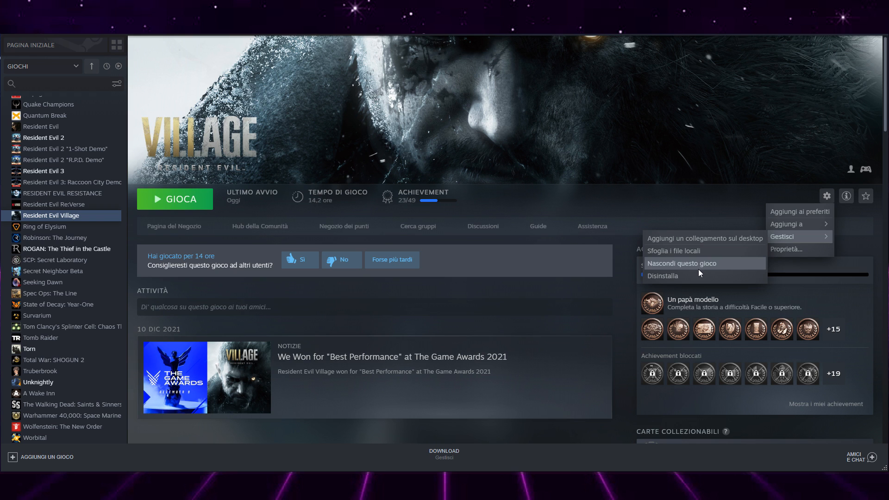
{"action": "left_click", "coordinate": [672, 250]}
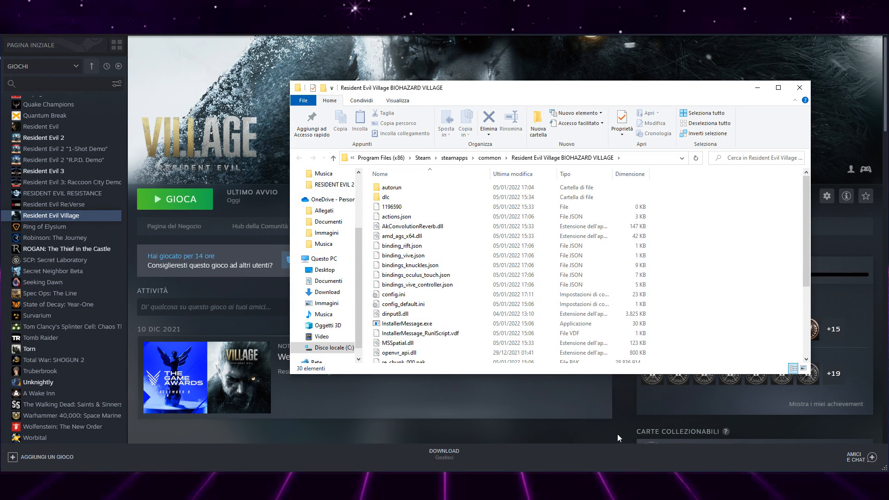
{"action": "mouse_move", "coordinate": [695, 465]}
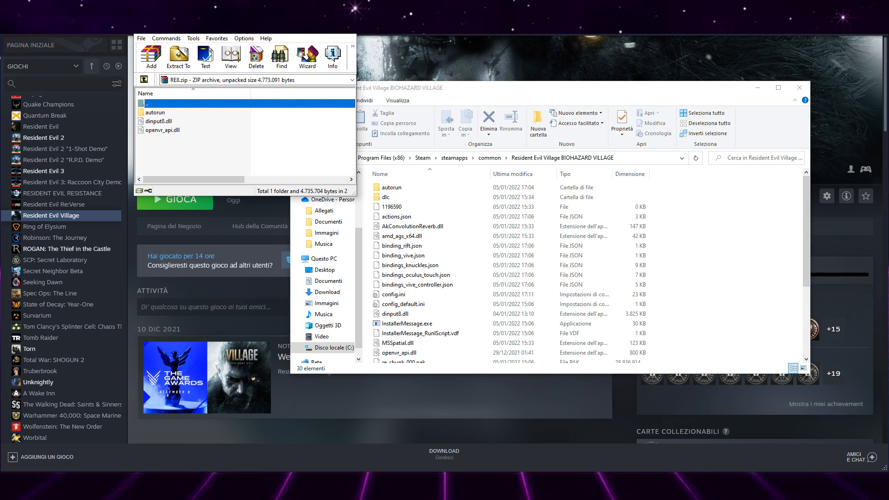
{"action": "mouse_move", "coordinate": [212, 154]}
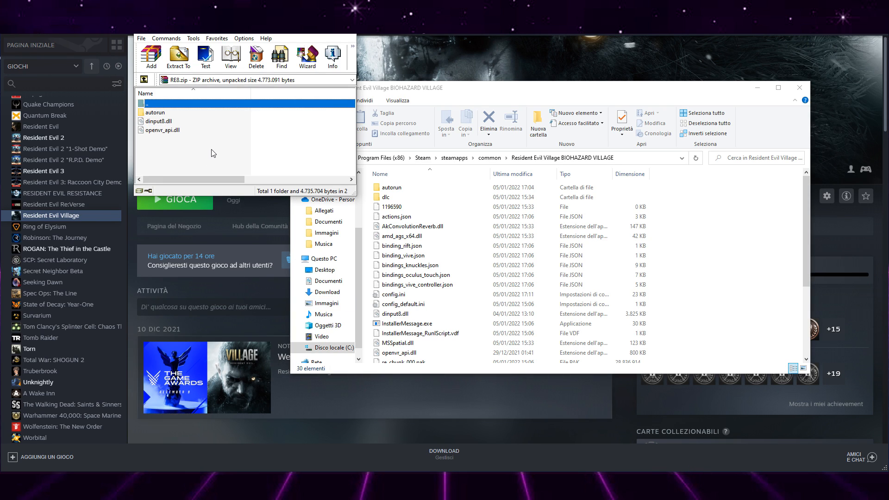
{"action": "mouse_move", "coordinate": [177, 150]}
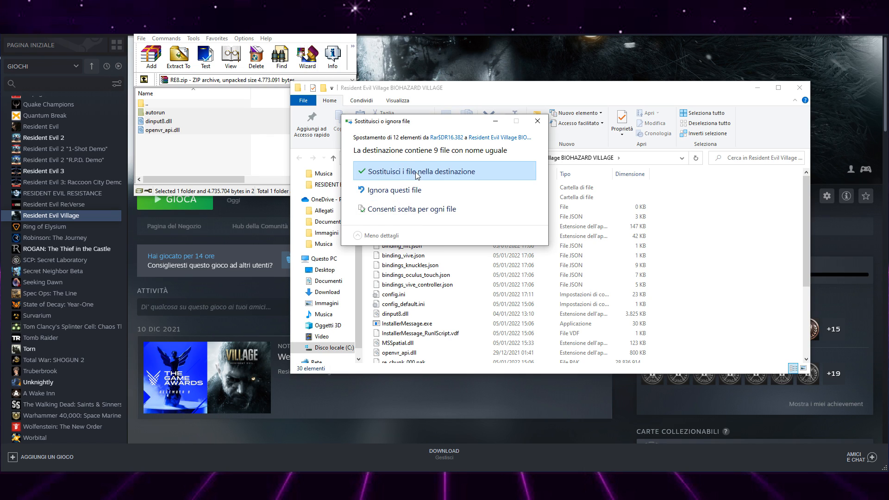
Extract RE8.zip's autorun folder and DLLs into the game folder, replacing existing files.
{"action": "left_click", "coordinate": [419, 171]}
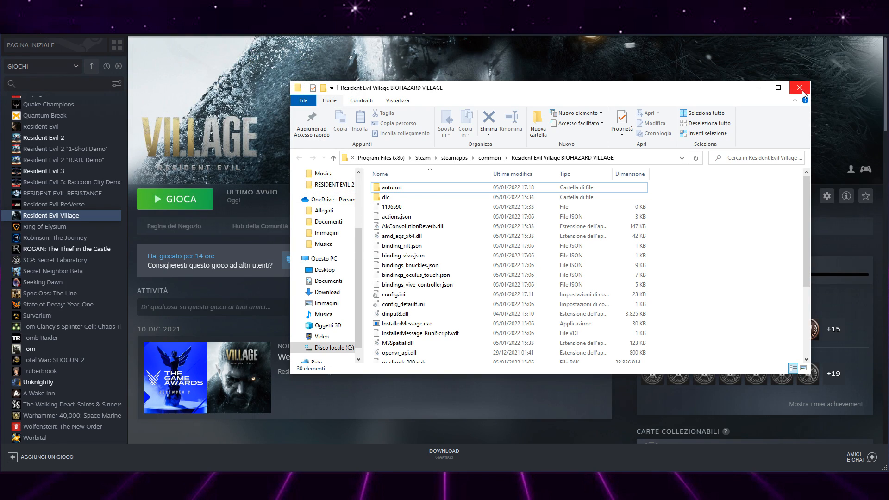
Close the Resident Evil Village install folder window.
{"action": "left_click", "coordinate": [800, 87]}
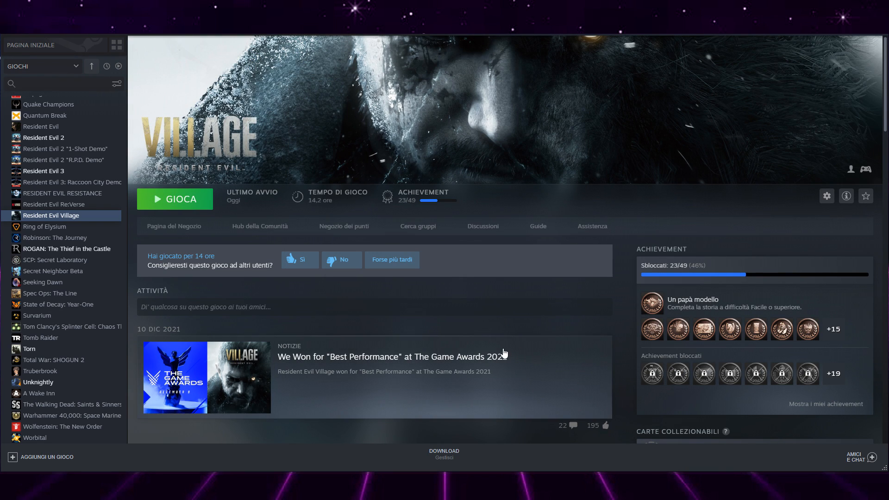
{"action": "mouse_move", "coordinate": [532, 321]}
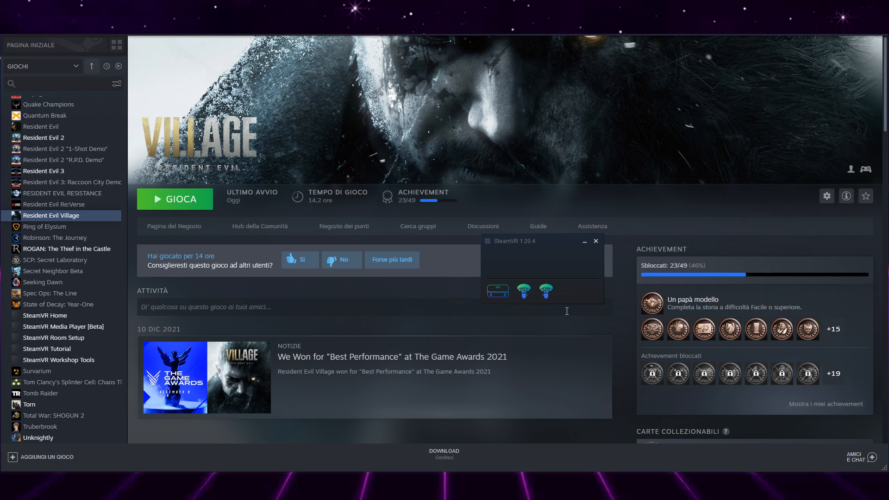
Launch Resident Evil Village and accept the warning about starting in VR mode.
{"action": "left_click", "coordinate": [174, 199]}
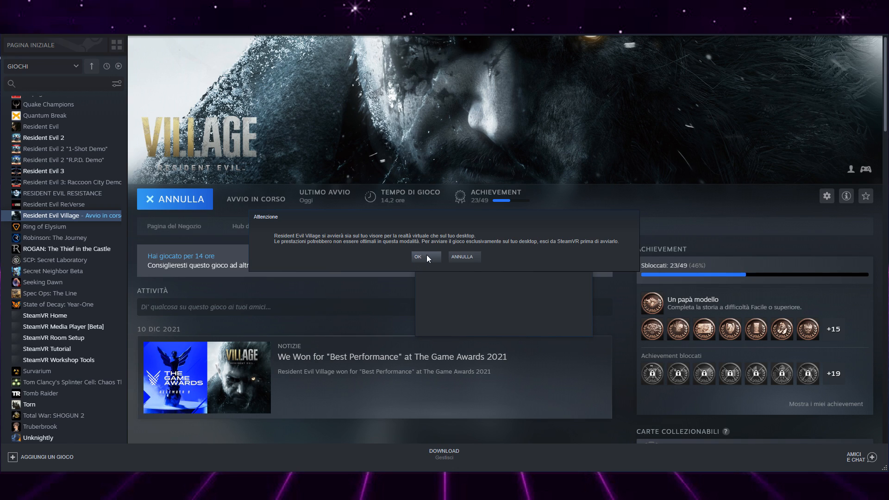
{"action": "left_click", "coordinate": [418, 256]}
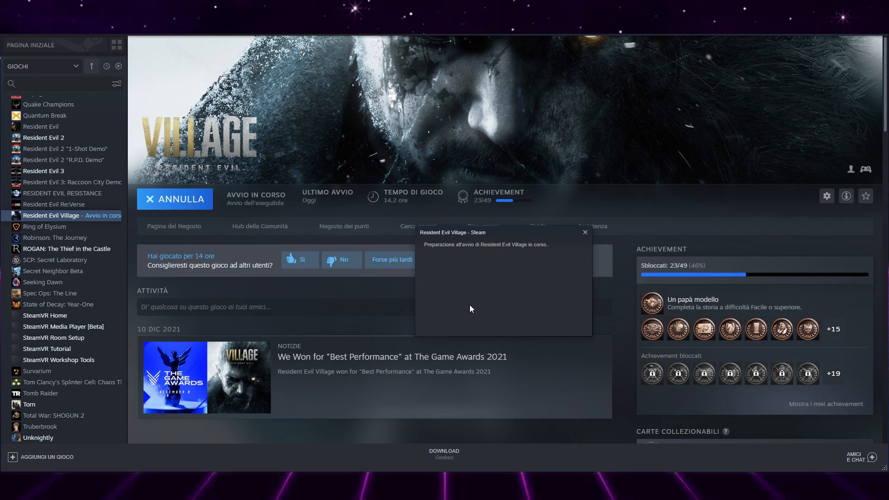